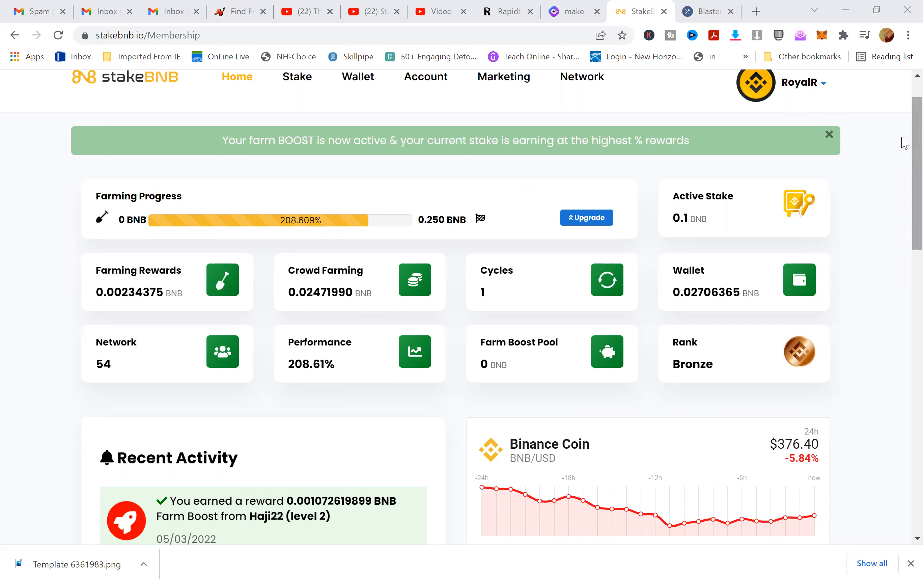
# - Review the farming rewards breakdown popup on the dashboard and close it
pyautogui.scroll(-3)
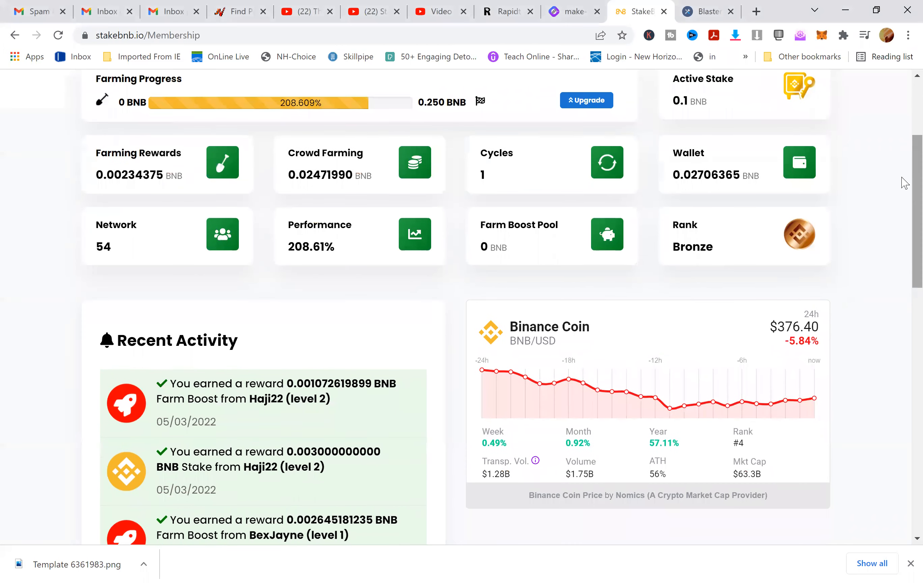
pyautogui.scroll(3)
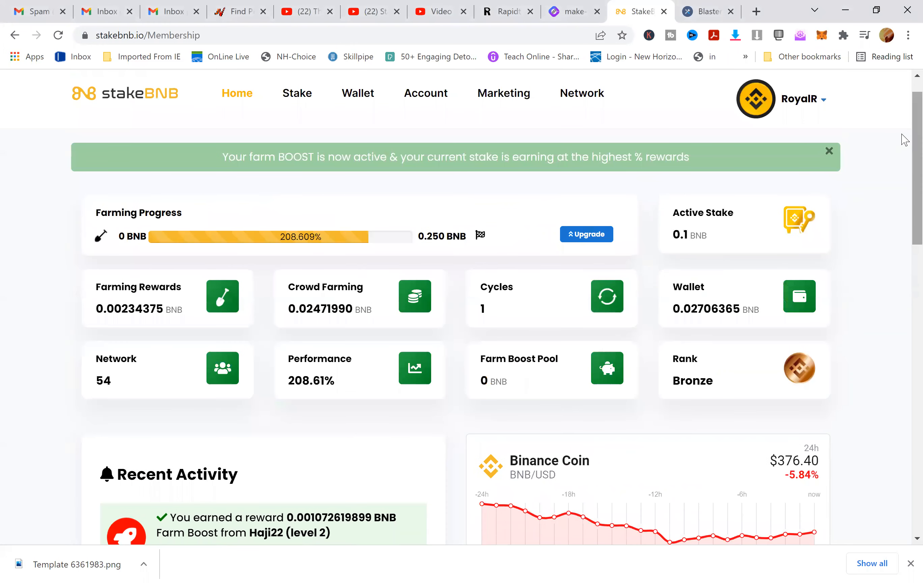
pyautogui.scroll(3)
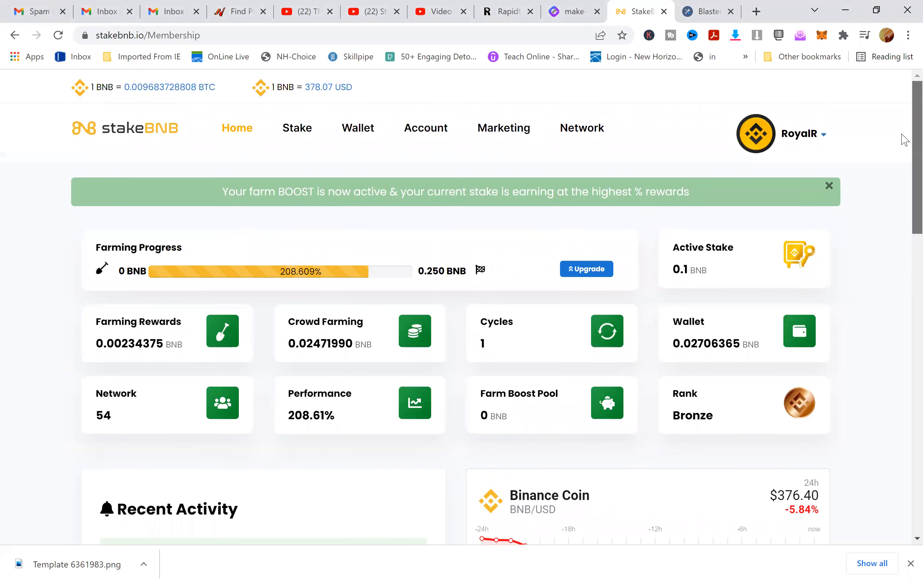
pyautogui.scroll(-3)
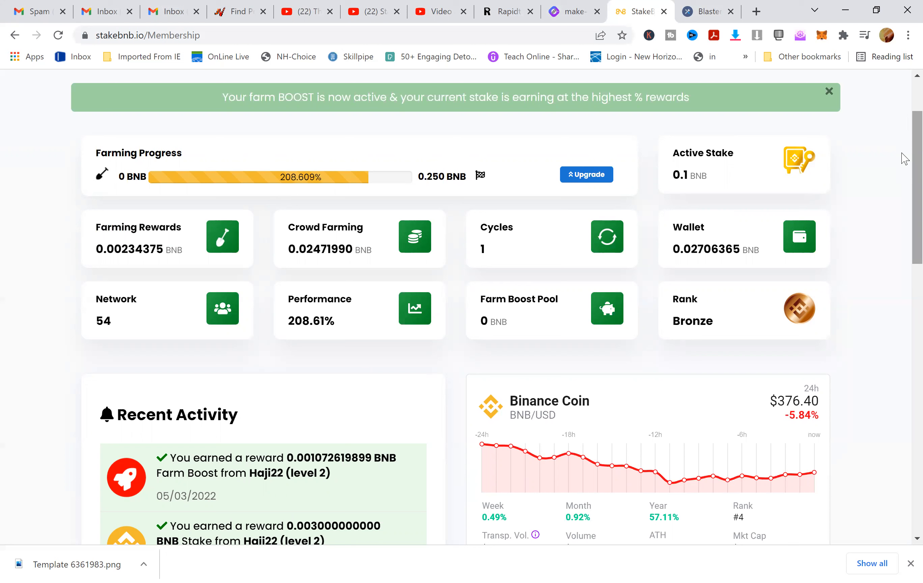
pyautogui.moveTo(841, 203)
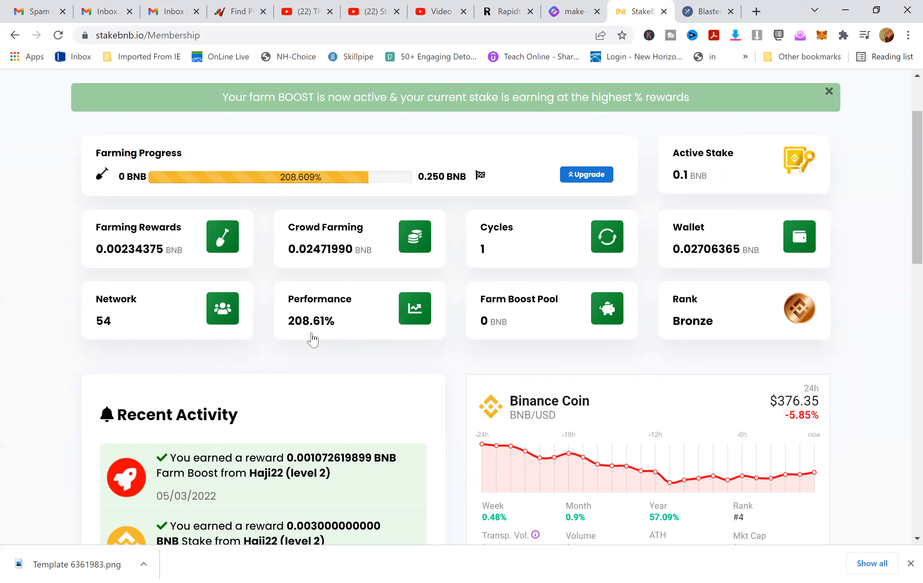
pyautogui.moveTo(347, 342)
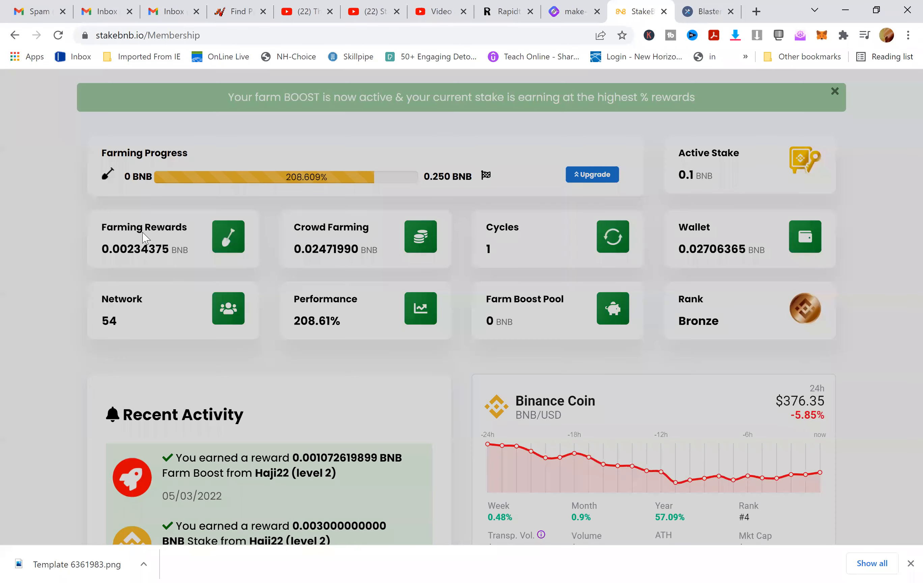
pyautogui.click(228, 236)
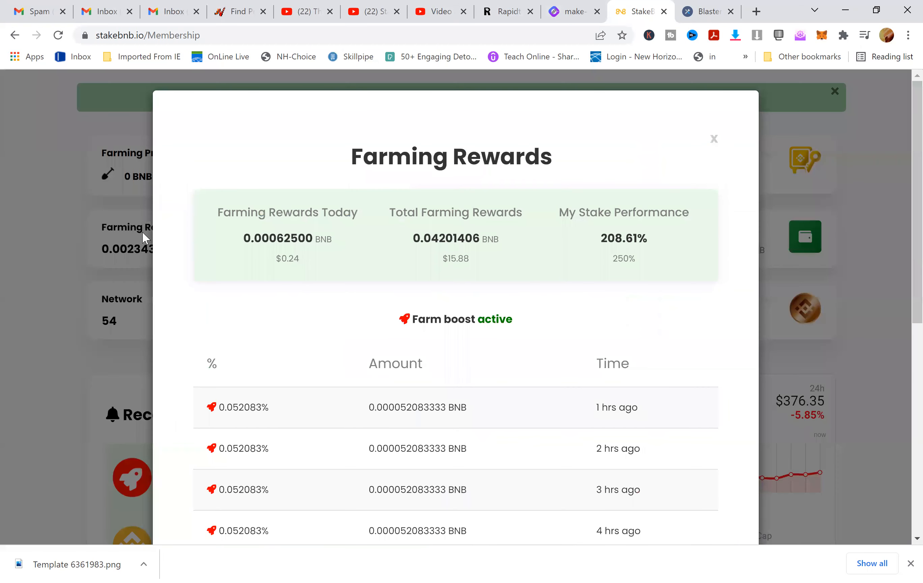
pyautogui.scroll(-3)
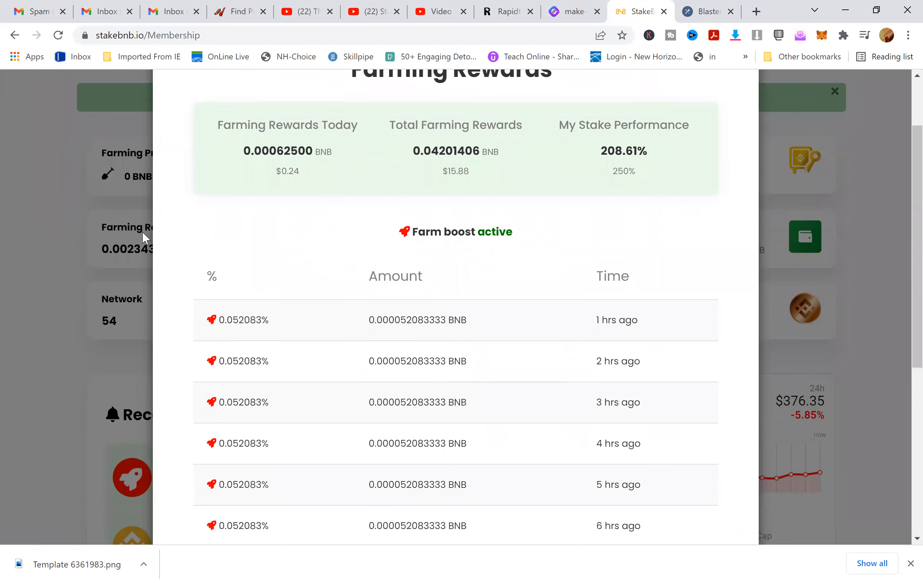
pyautogui.scroll(-3)
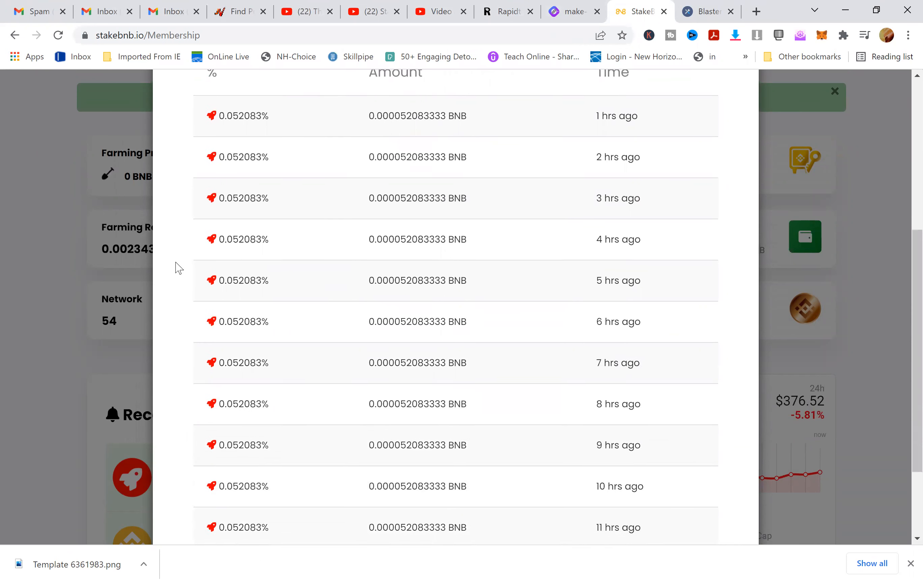
pyautogui.scroll(-3)
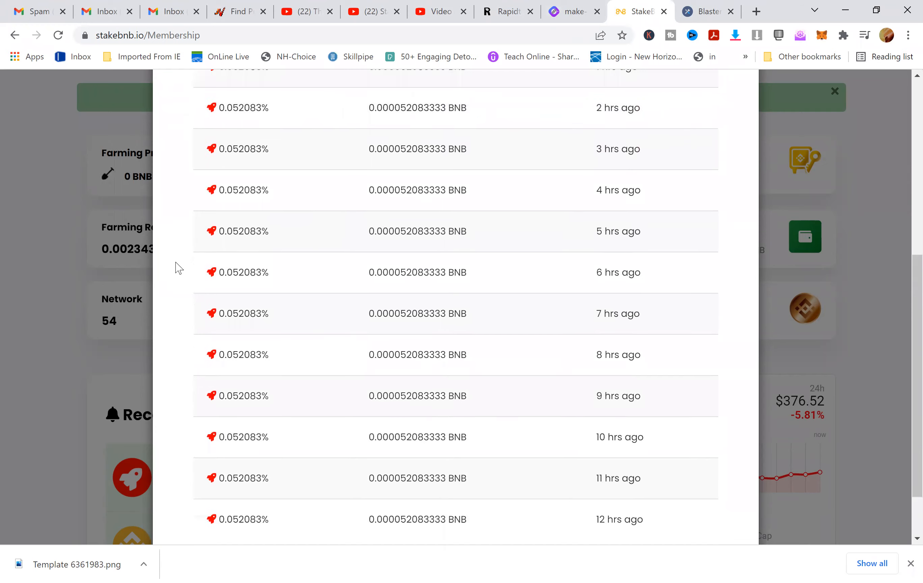
pyautogui.scroll(3)
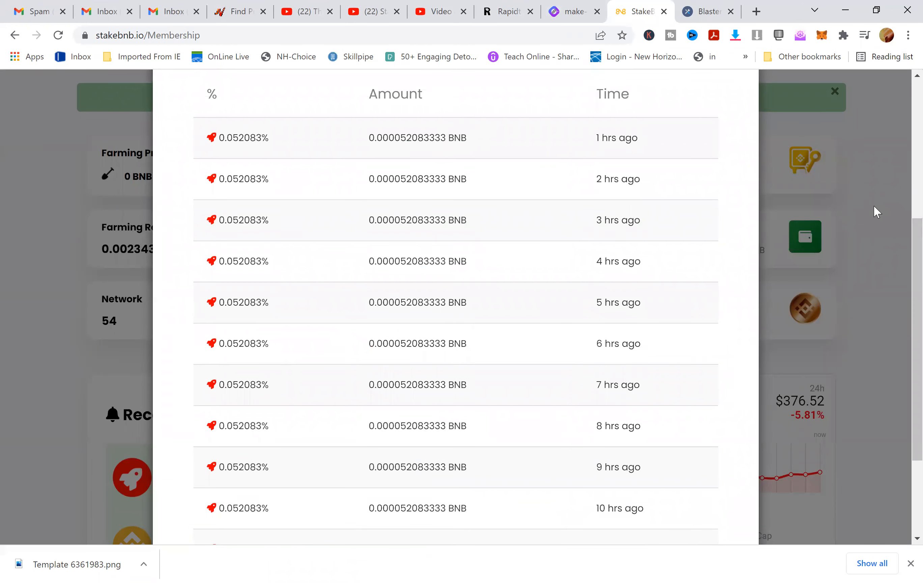
pyautogui.click(835, 91)
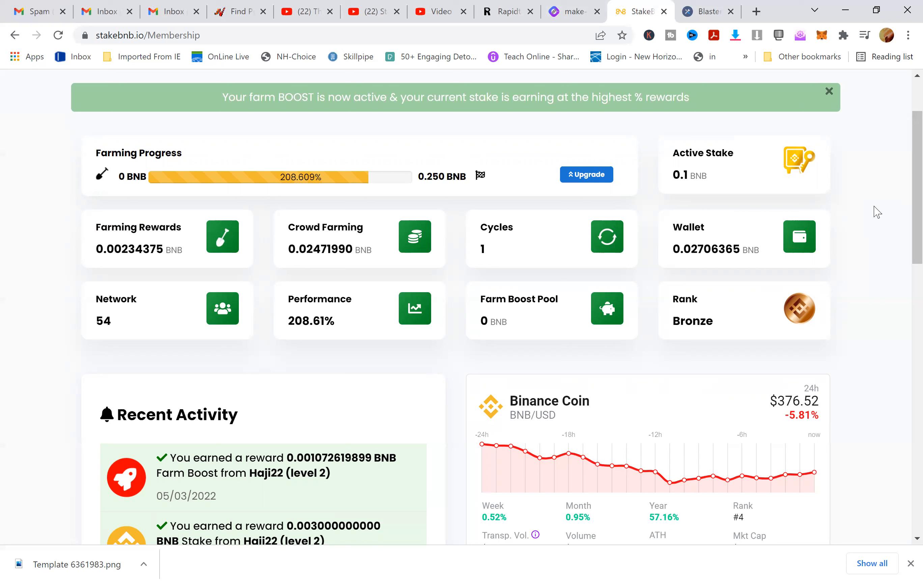
pyautogui.moveTo(860, 221)
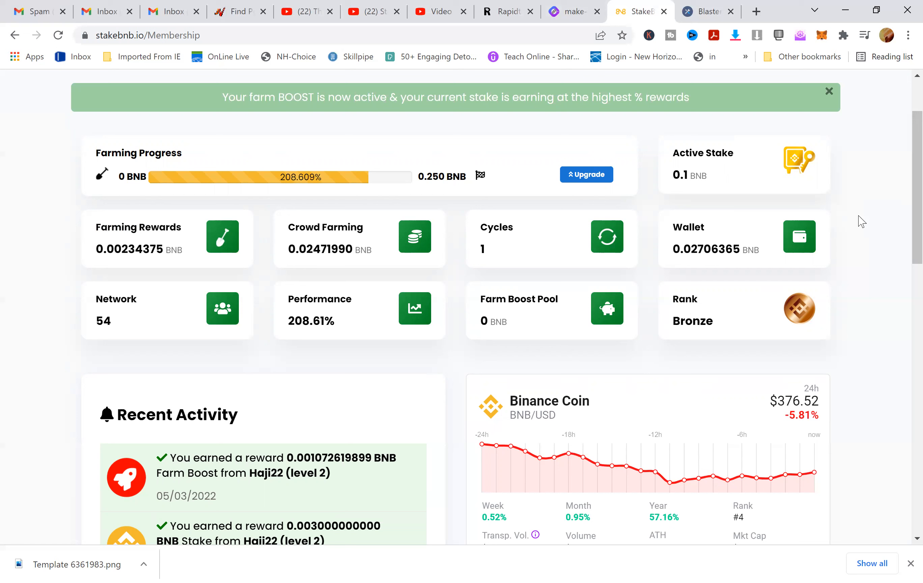
pyautogui.moveTo(337, 324)
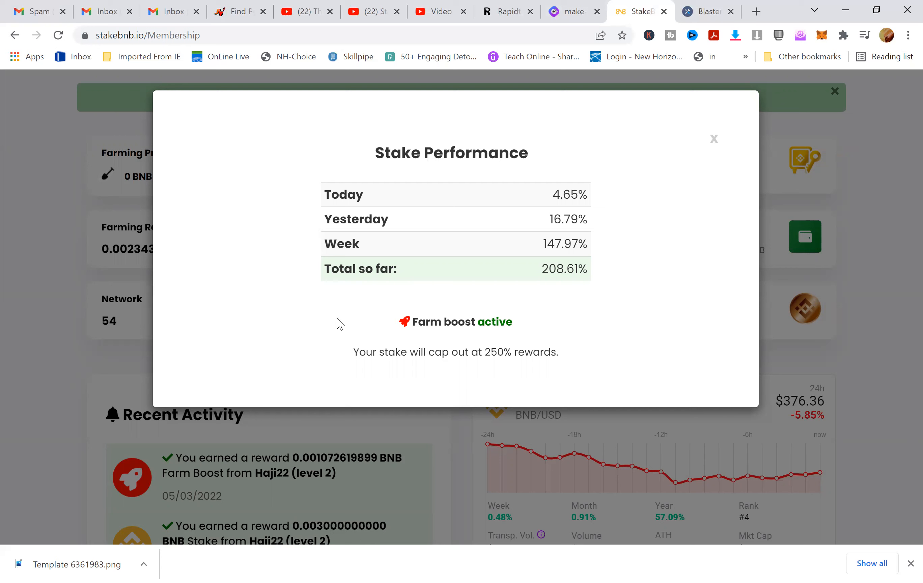
pyautogui.moveTo(714, 153)
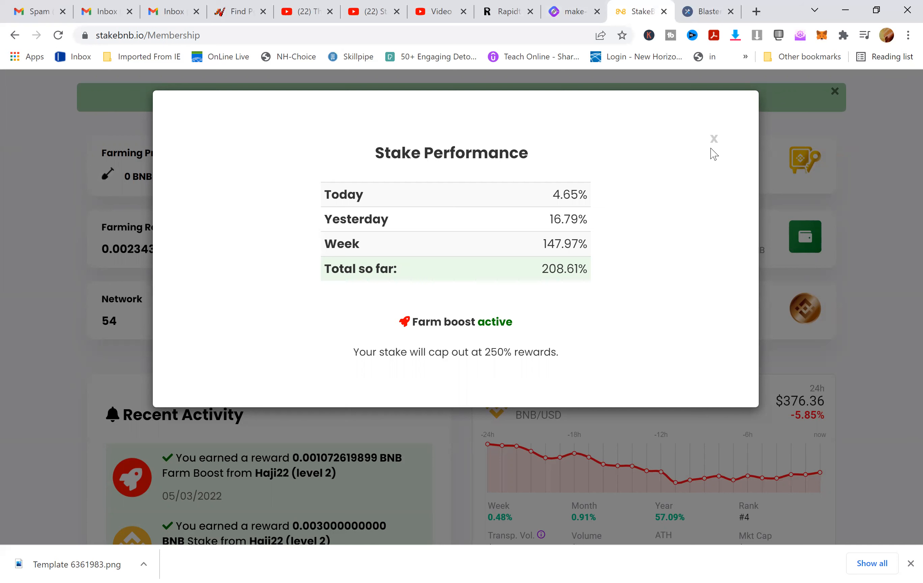
# - Close the stake performance summary, scan the recent activity list, and head to the Stake section
pyautogui.click(713, 139)
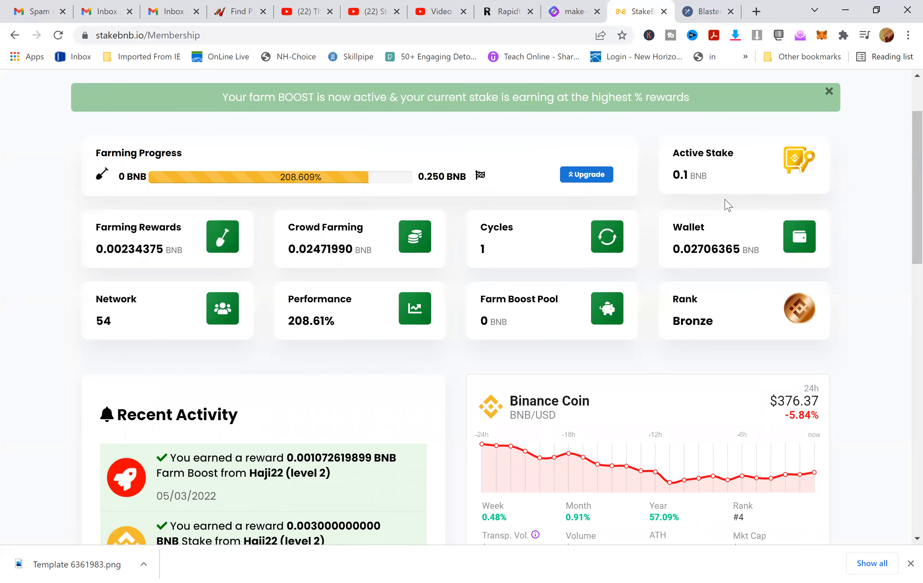
pyautogui.scroll(-3)
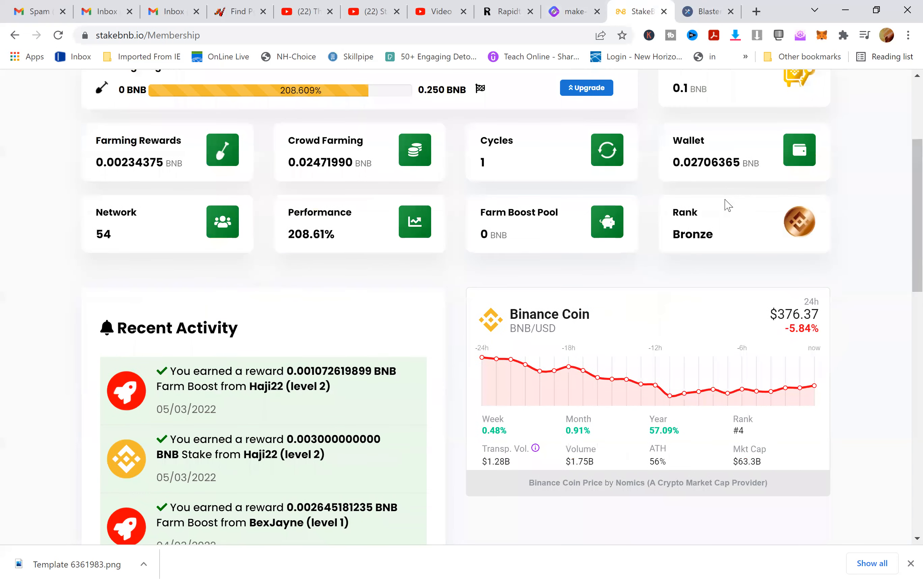
pyautogui.scroll(-3)
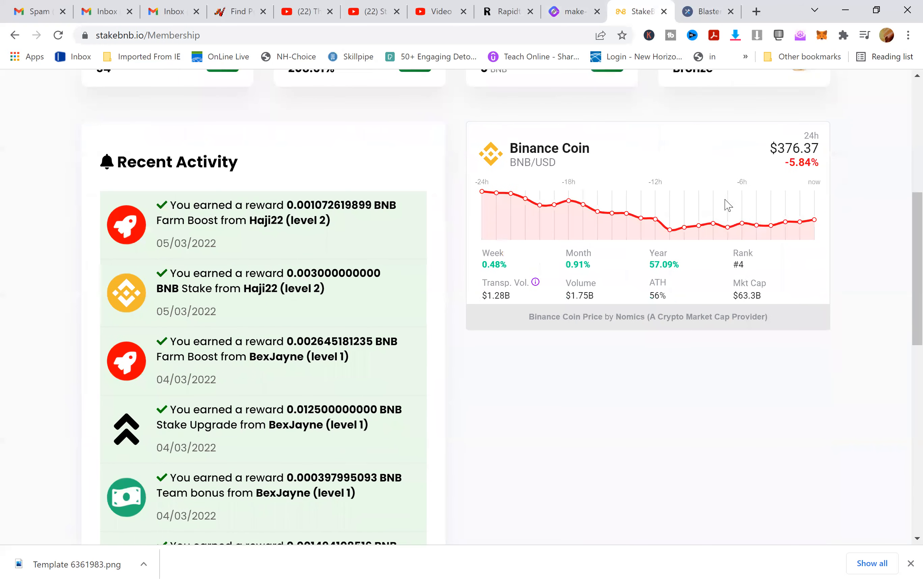
pyautogui.scroll(-3)
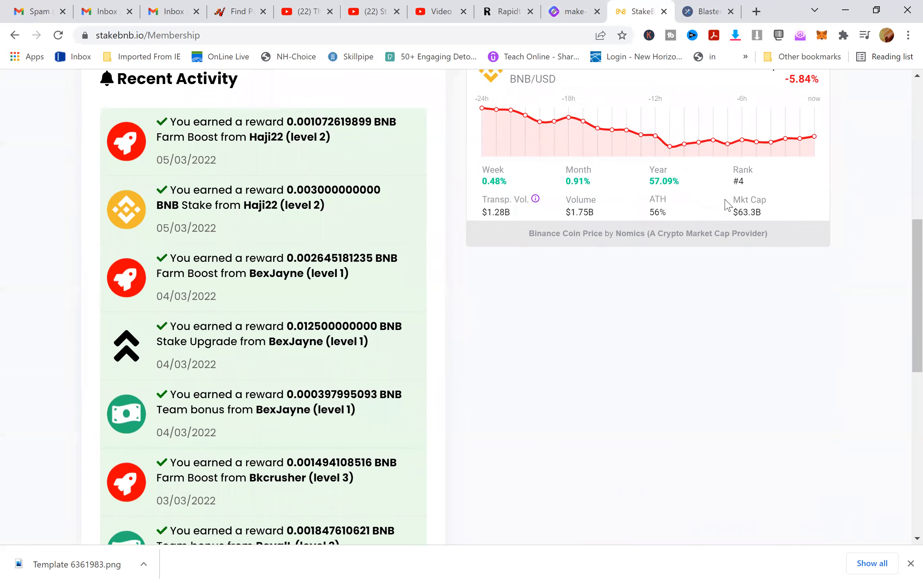
pyautogui.scroll(-3)
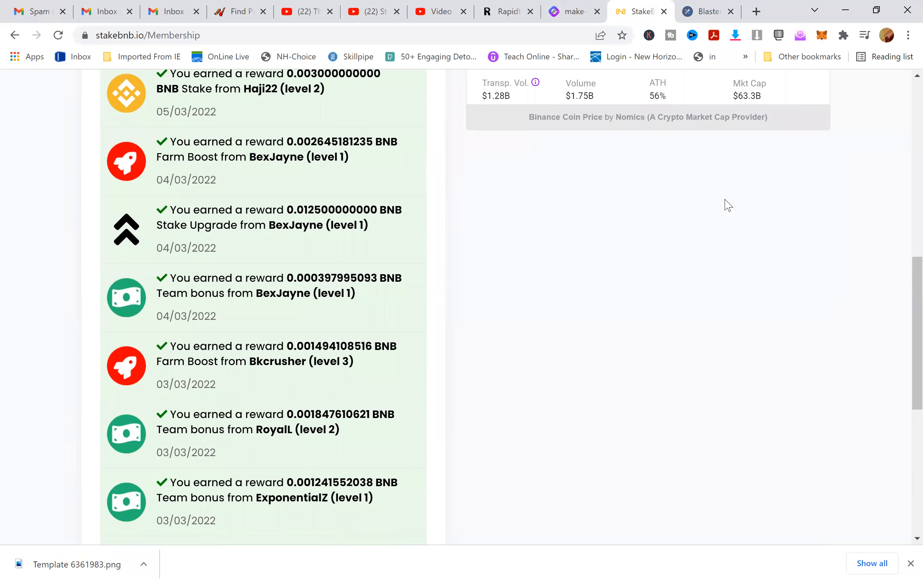
pyautogui.scroll(3)
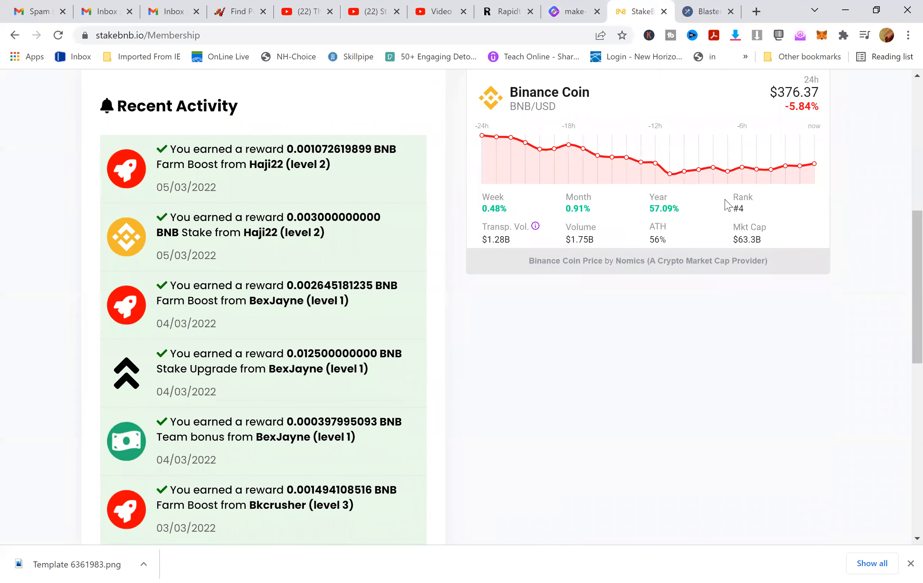
pyautogui.scroll(-3)
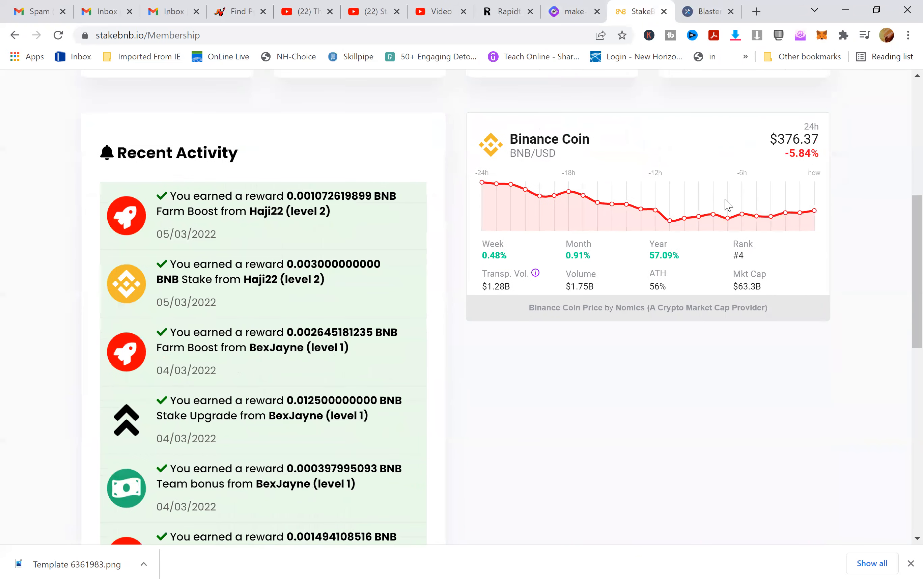
pyautogui.scroll(3)
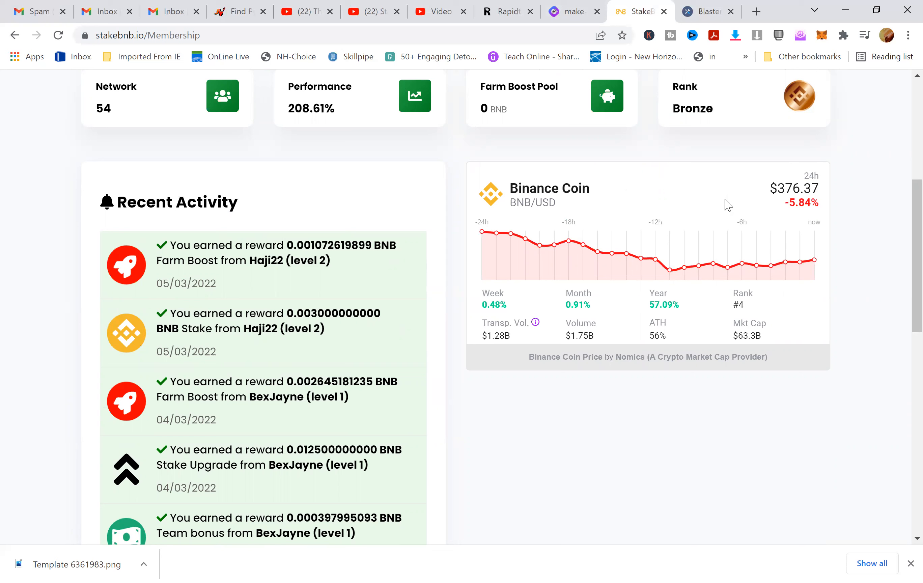
pyautogui.scroll(3)
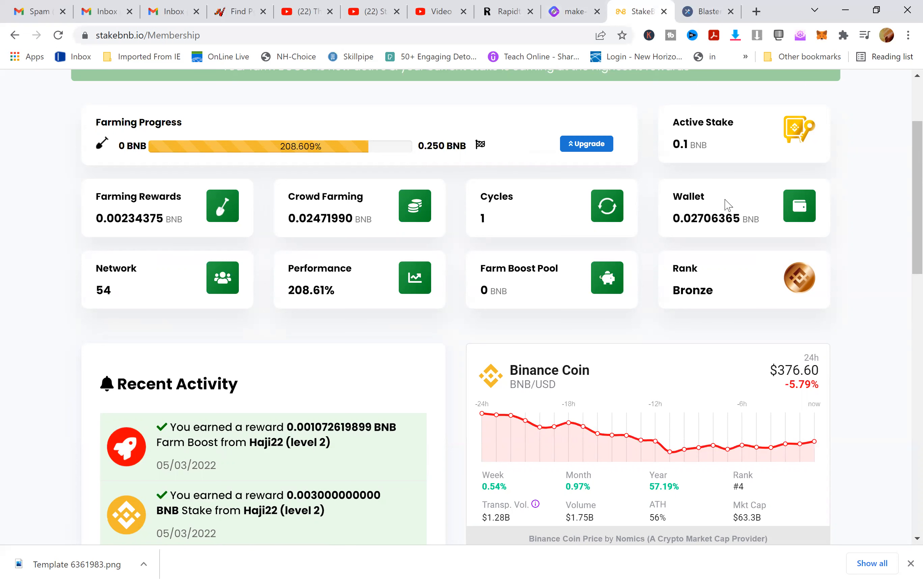
pyautogui.scroll(3)
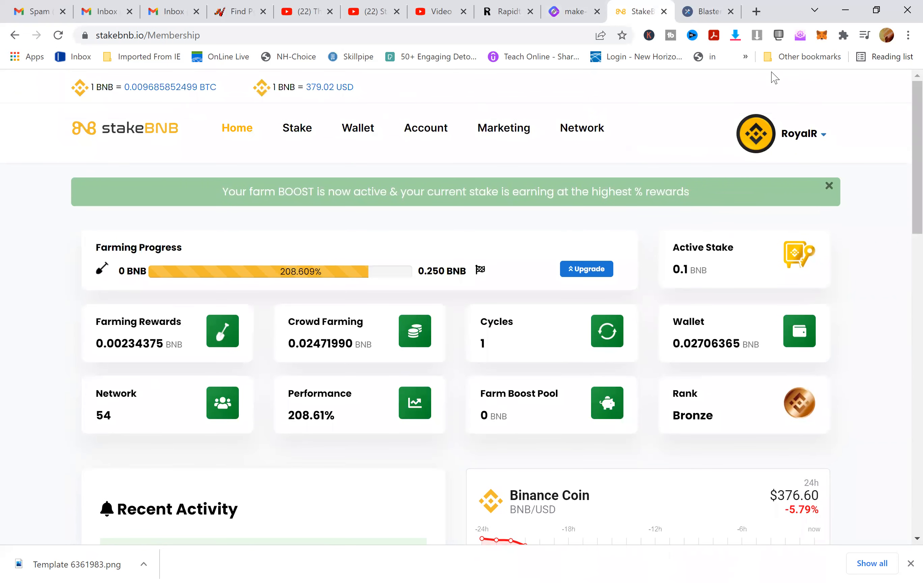
pyautogui.moveTo(316, 134)
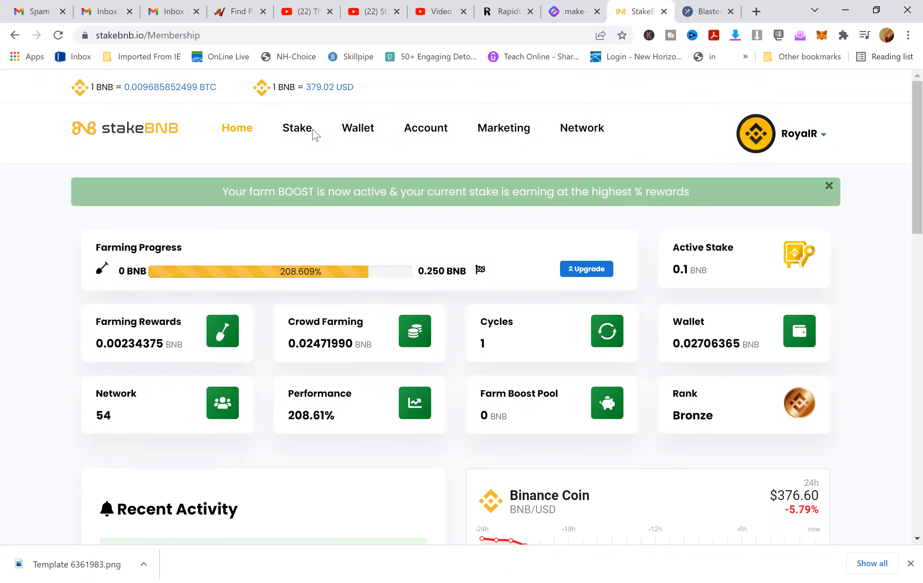
pyautogui.moveTo(297, 127)
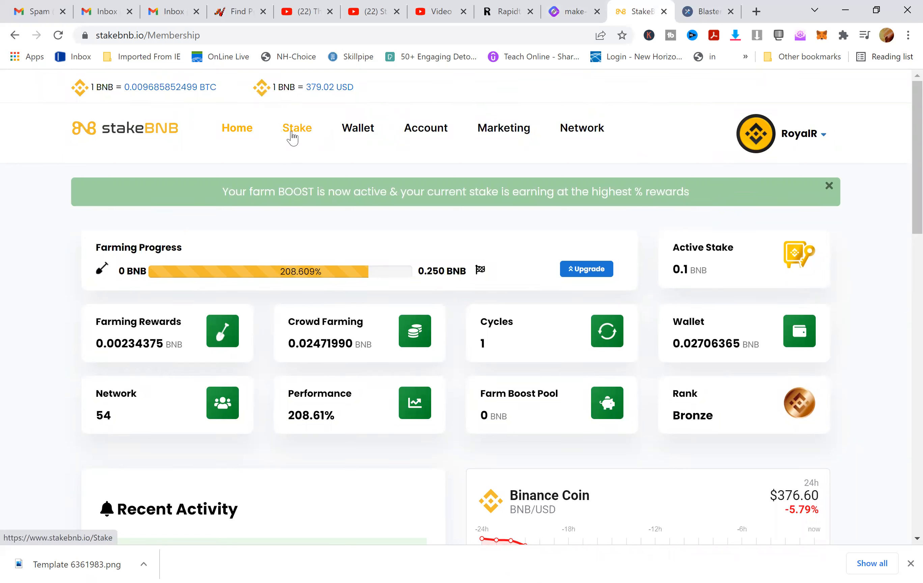
pyautogui.click(297, 128)
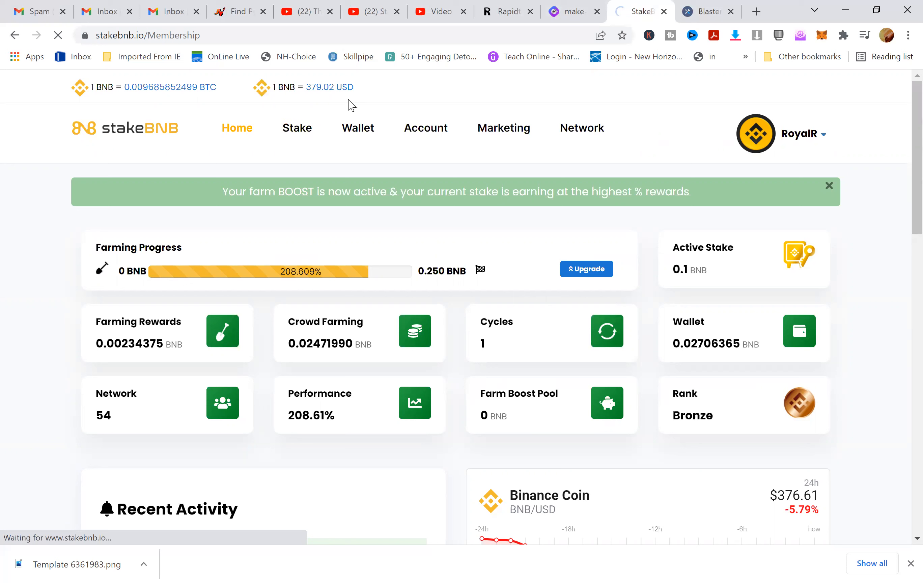
pyautogui.moveTo(225, 186)
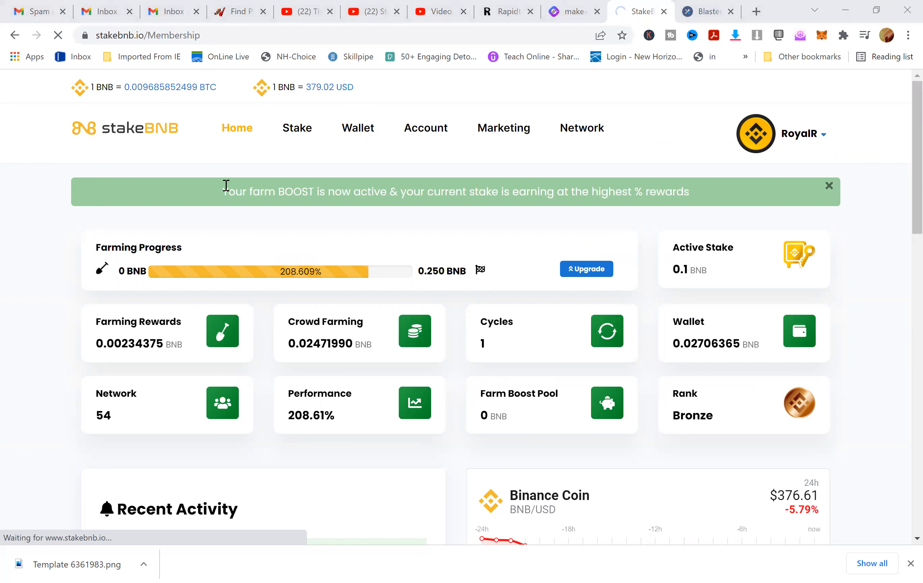
pyautogui.moveTo(290, 141)
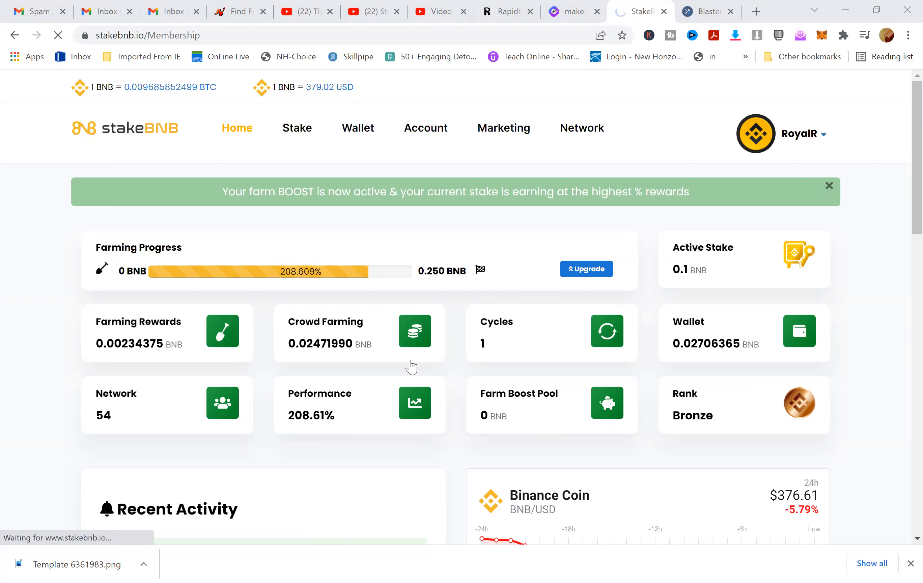
pyautogui.moveTo(905, 566)
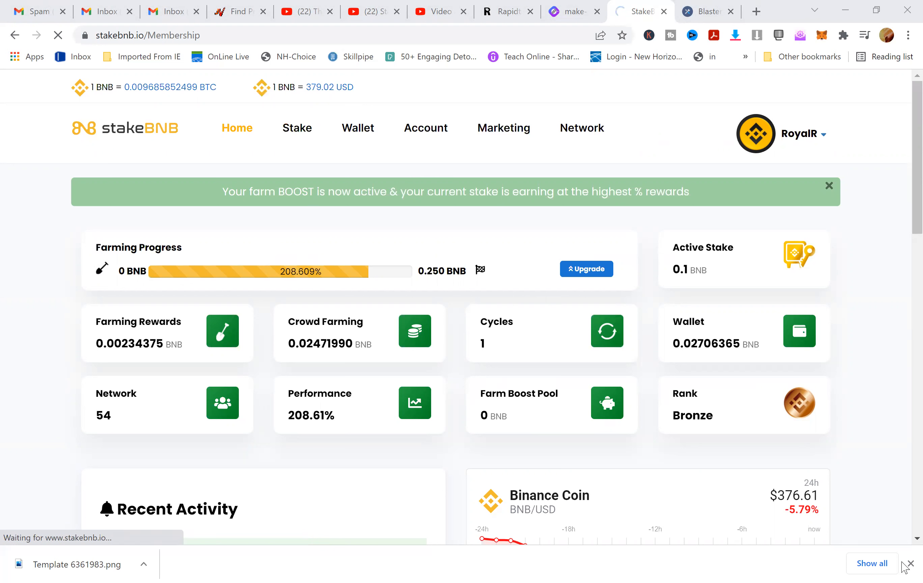
# - Review stake options from 0.1 to 50 BNB with the projected 0.5 BNB reward, then return Home
pyautogui.click(586, 269)
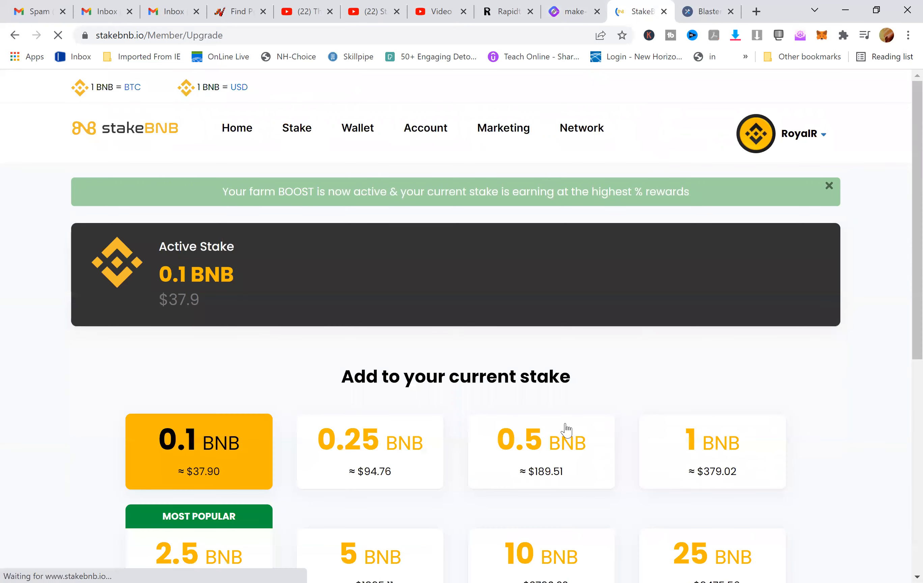
pyautogui.scroll(-3)
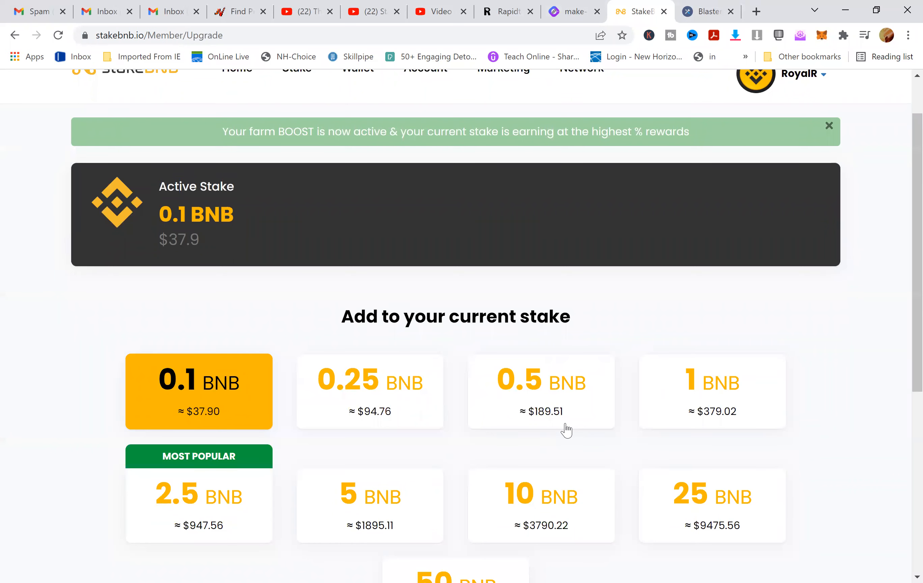
pyautogui.scroll(-3)
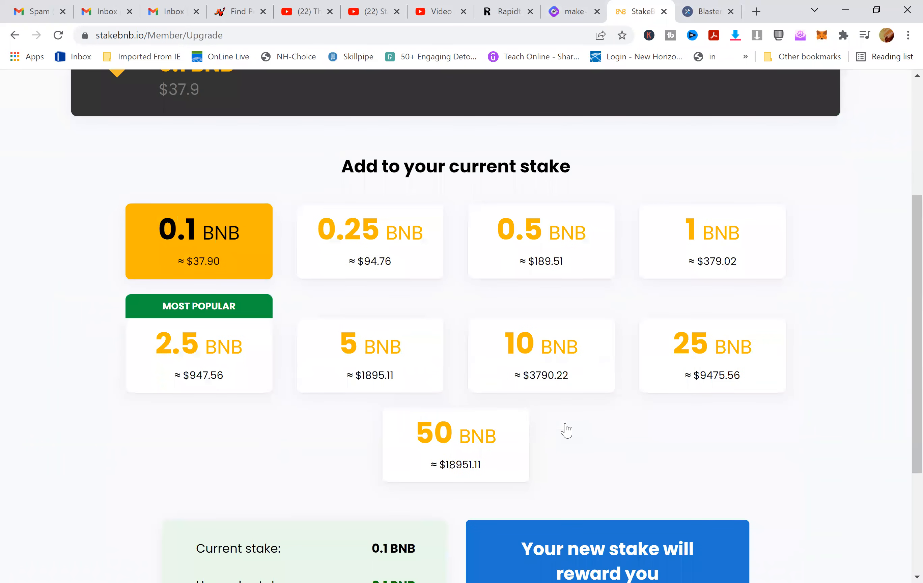
pyautogui.scroll(-3)
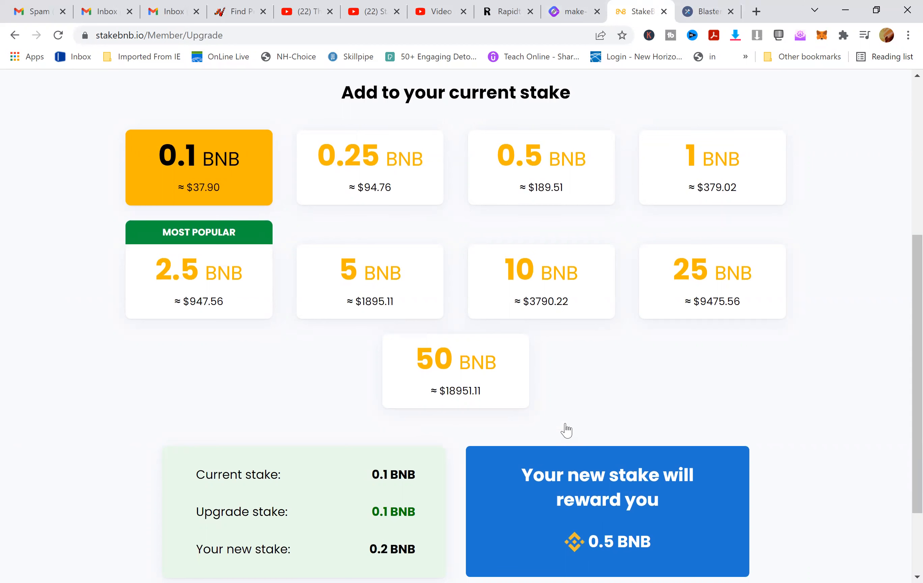
pyautogui.scroll(3)
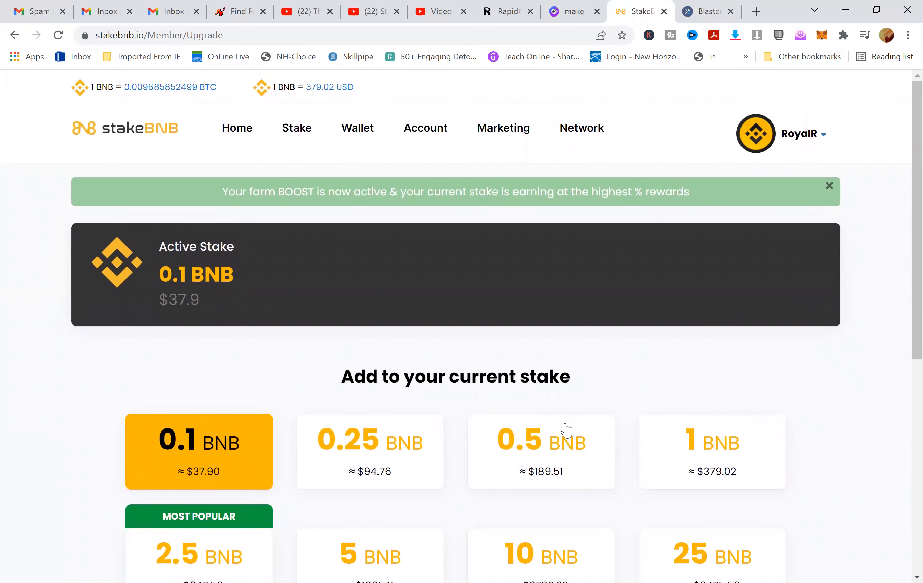
pyautogui.moveTo(410, 321)
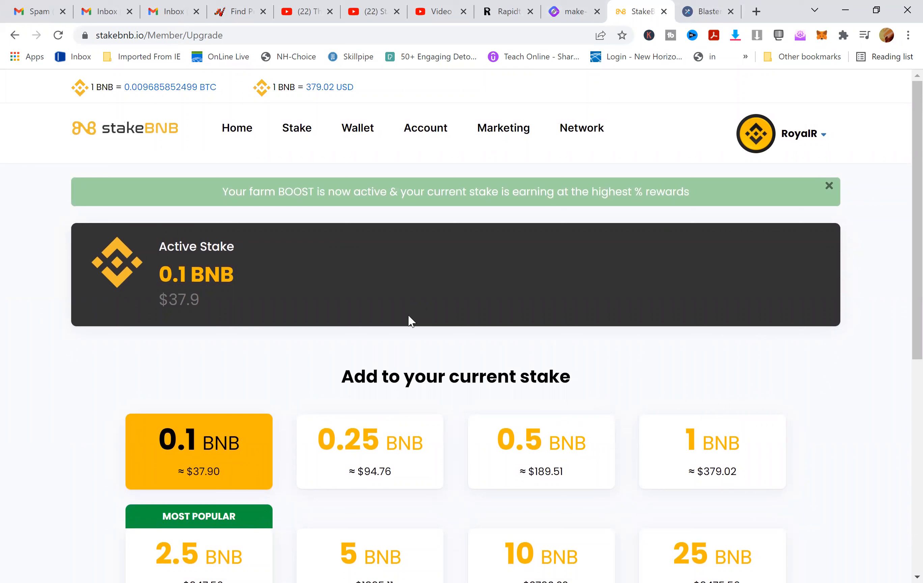
pyautogui.moveTo(236, 128)
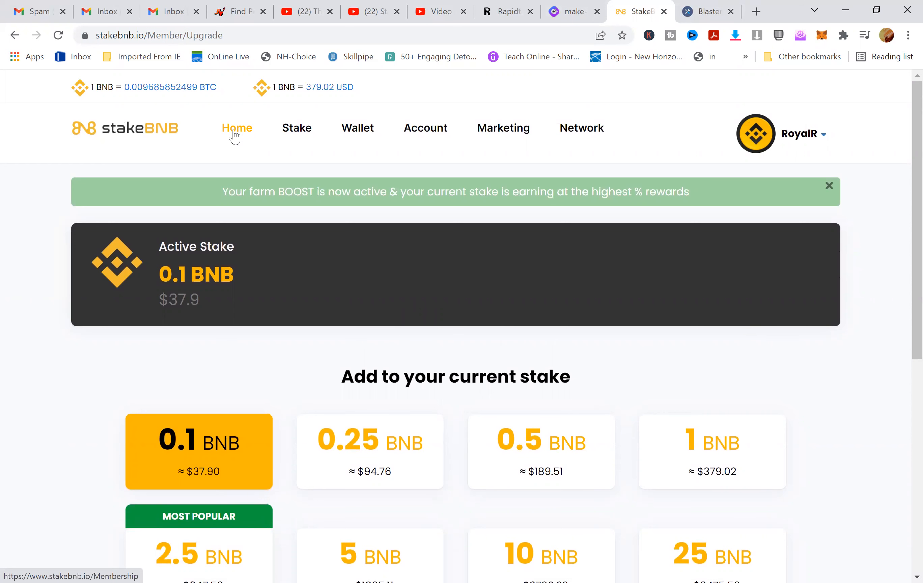
pyautogui.moveTo(241, 136)
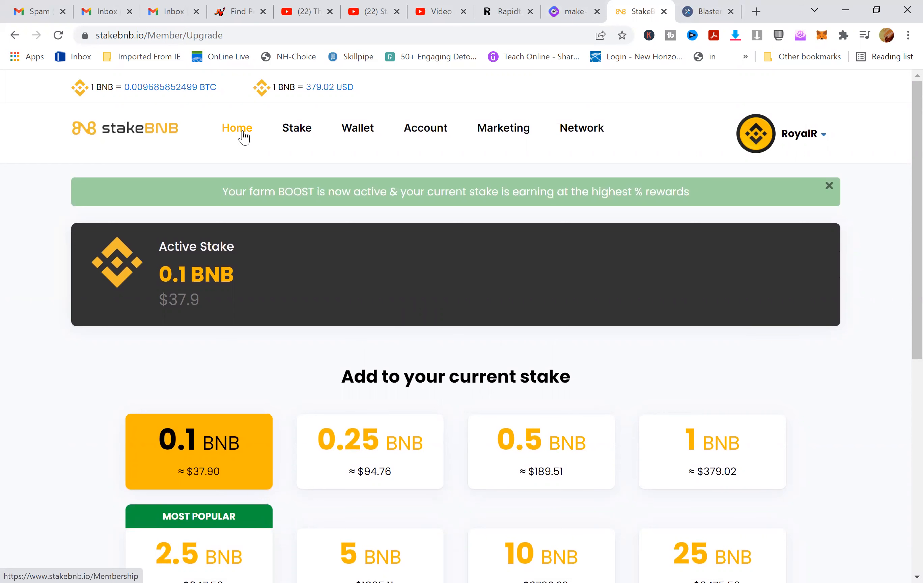
pyautogui.click(237, 128)
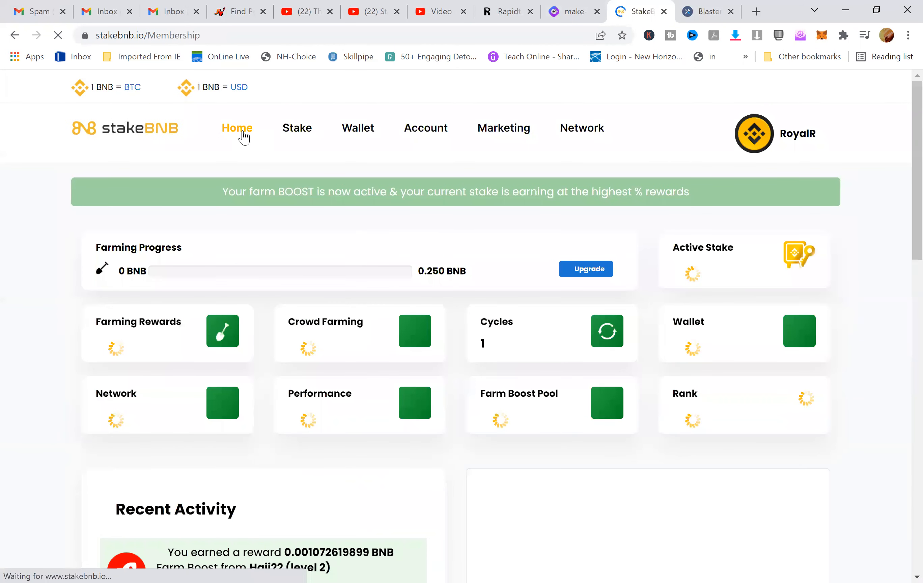